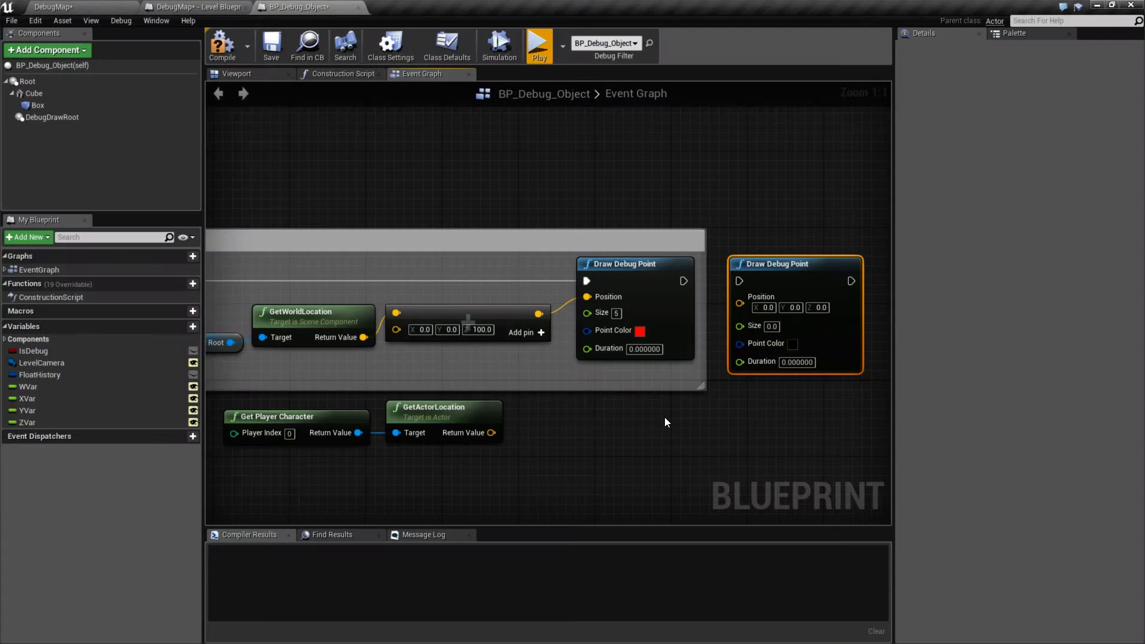
pyautogui.moveTo(538, 45)
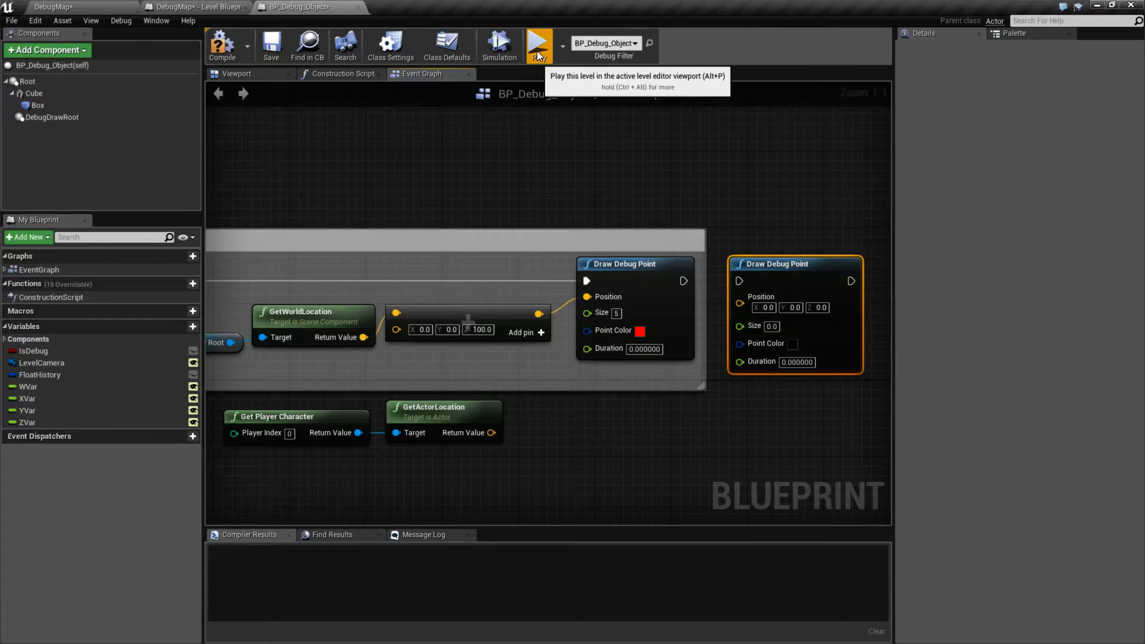
# Run the level repeatedly to preview the red size-5 debug point, then focus its Duration field
pyautogui.click(538, 43)
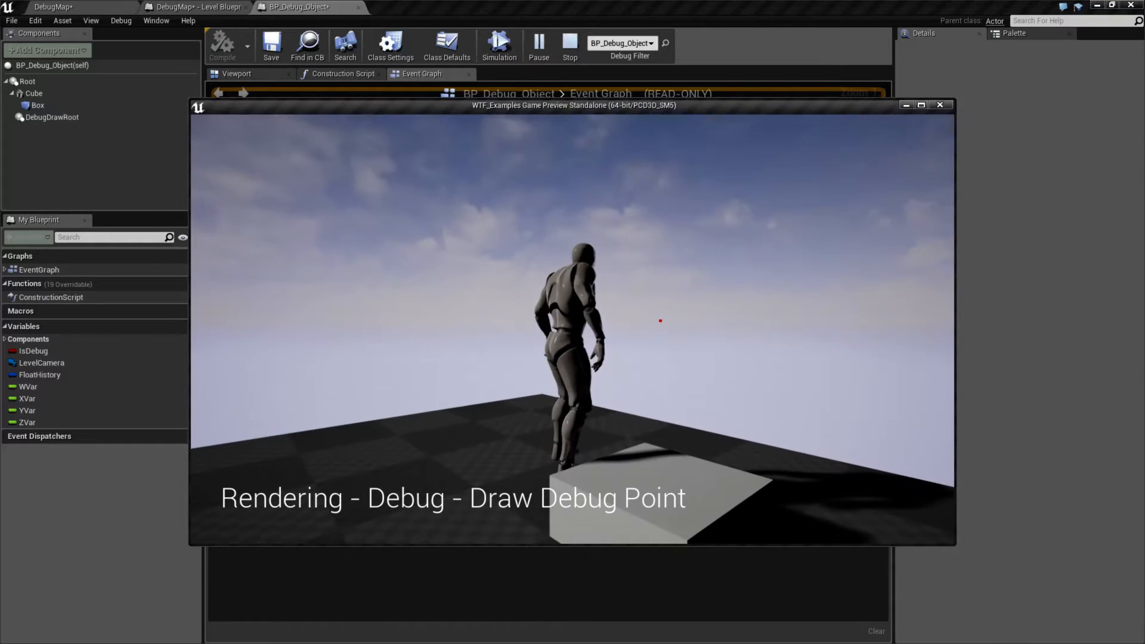
pyautogui.click(570, 46)
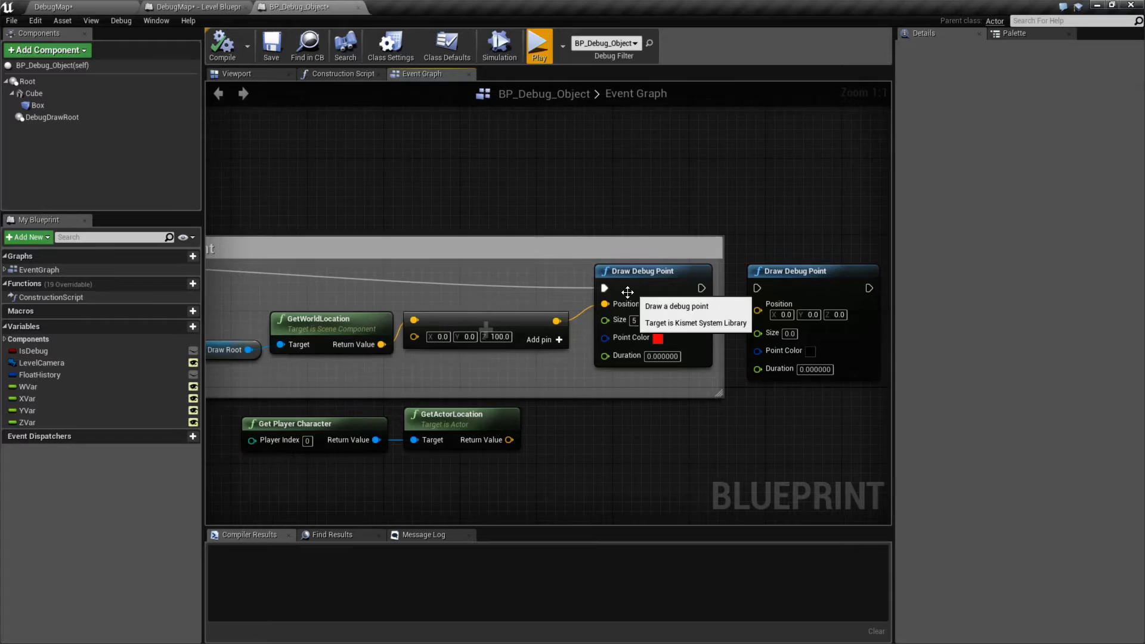
pyautogui.moveTo(259, 313)
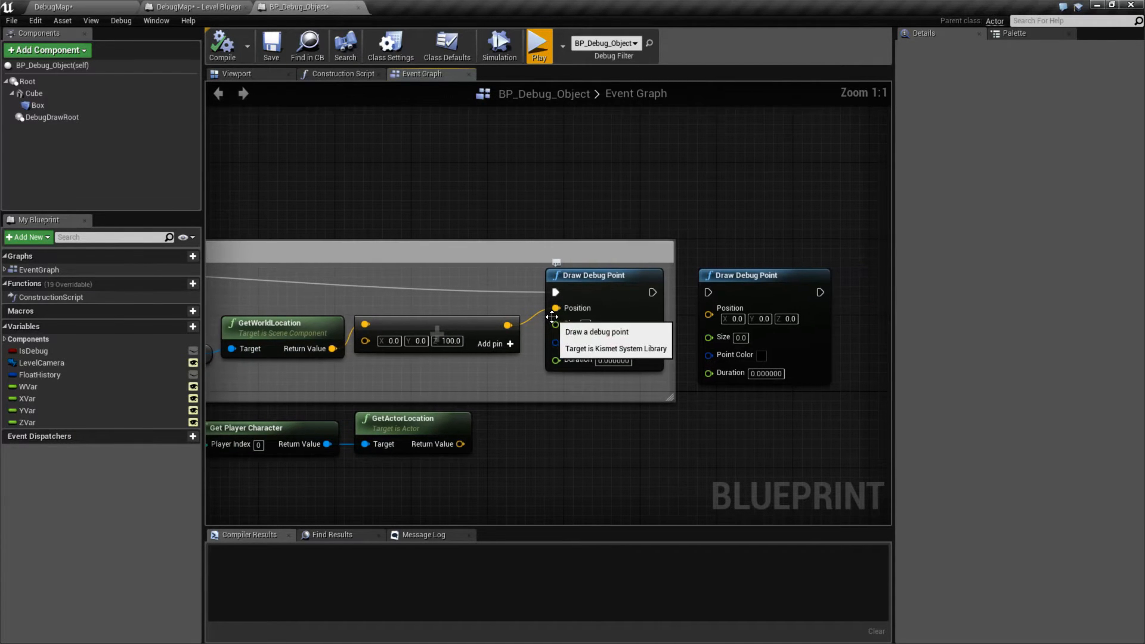
pyautogui.moveTo(555, 307)
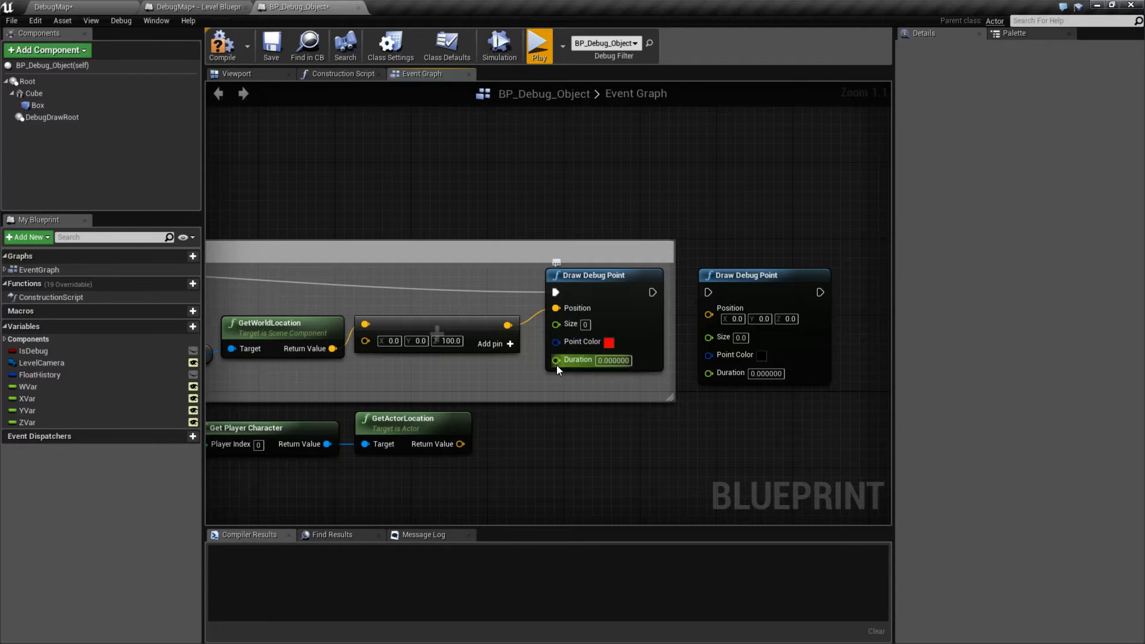
pyautogui.click(538, 45)
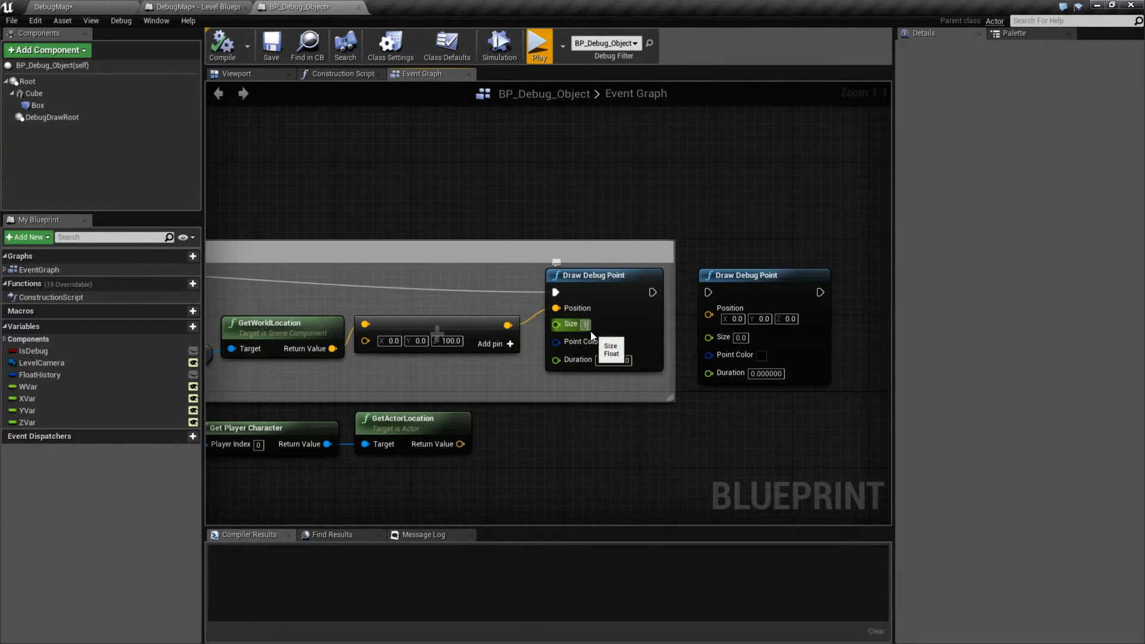
pyautogui.click(539, 44)
pyautogui.write('5')
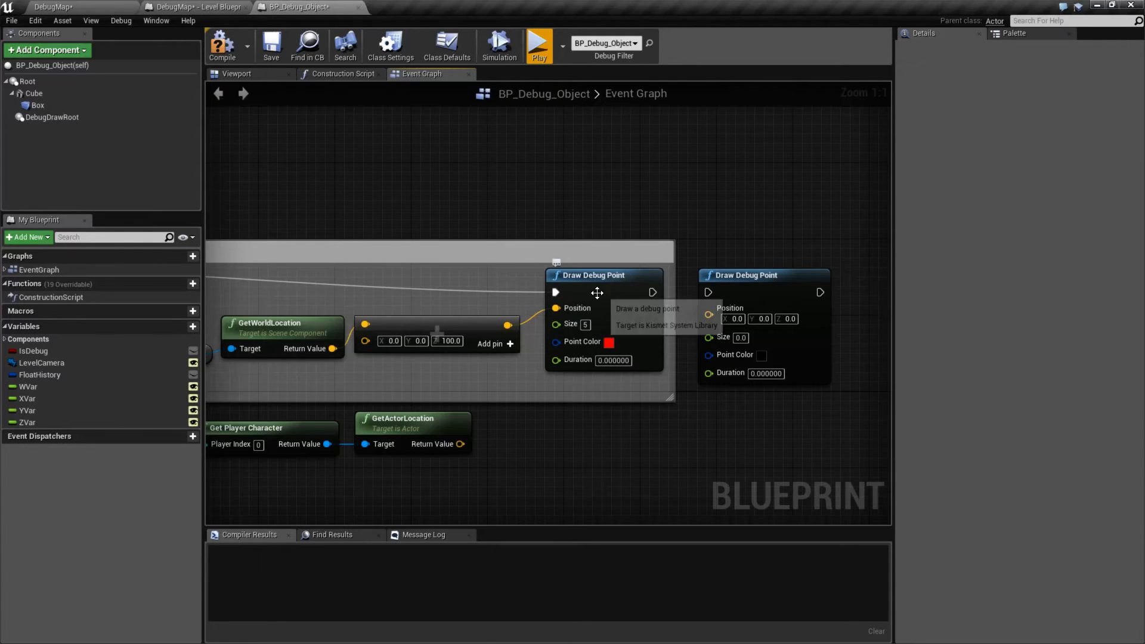
pyautogui.click(538, 44)
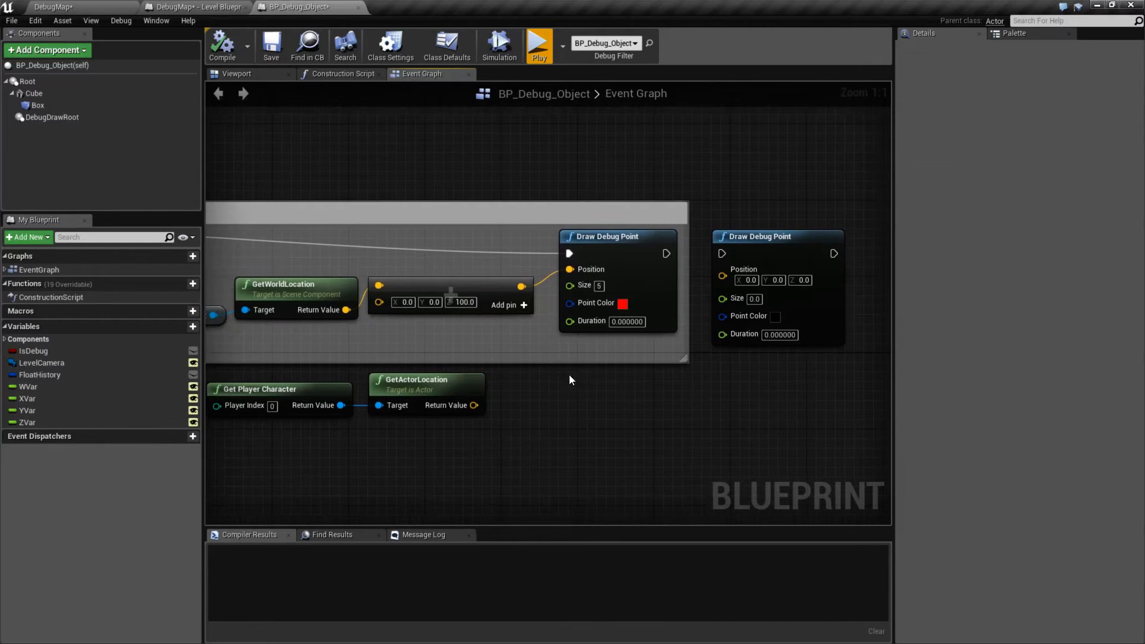
pyautogui.moveTo(624, 303)
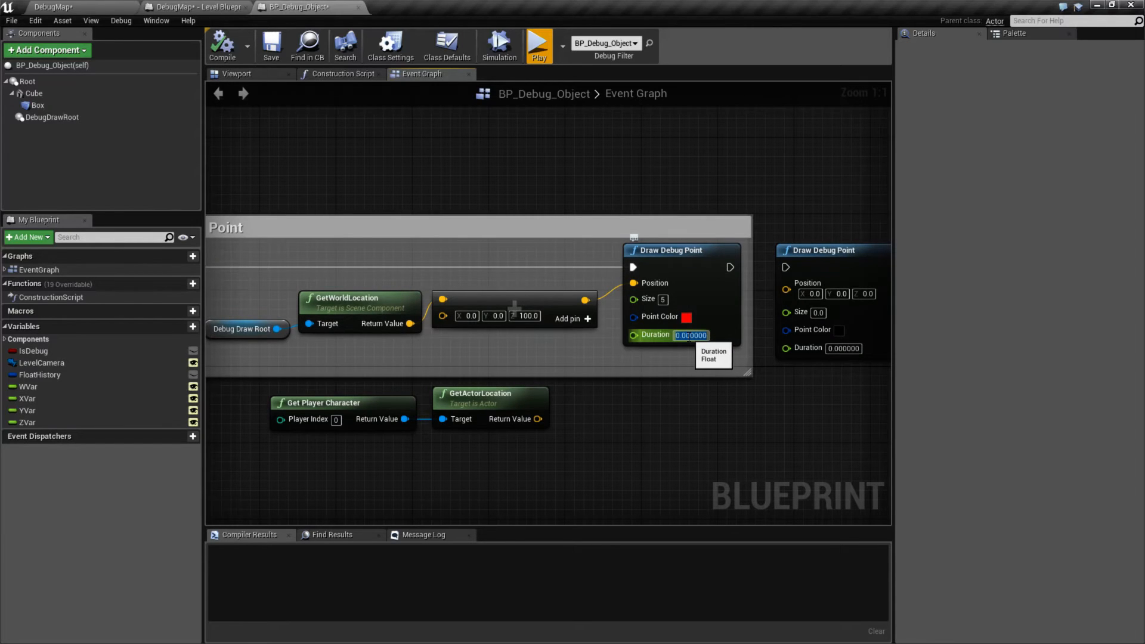
# Set the Draw Debug Point duration to 3 and play the level to verify it
pyautogui.write('3')
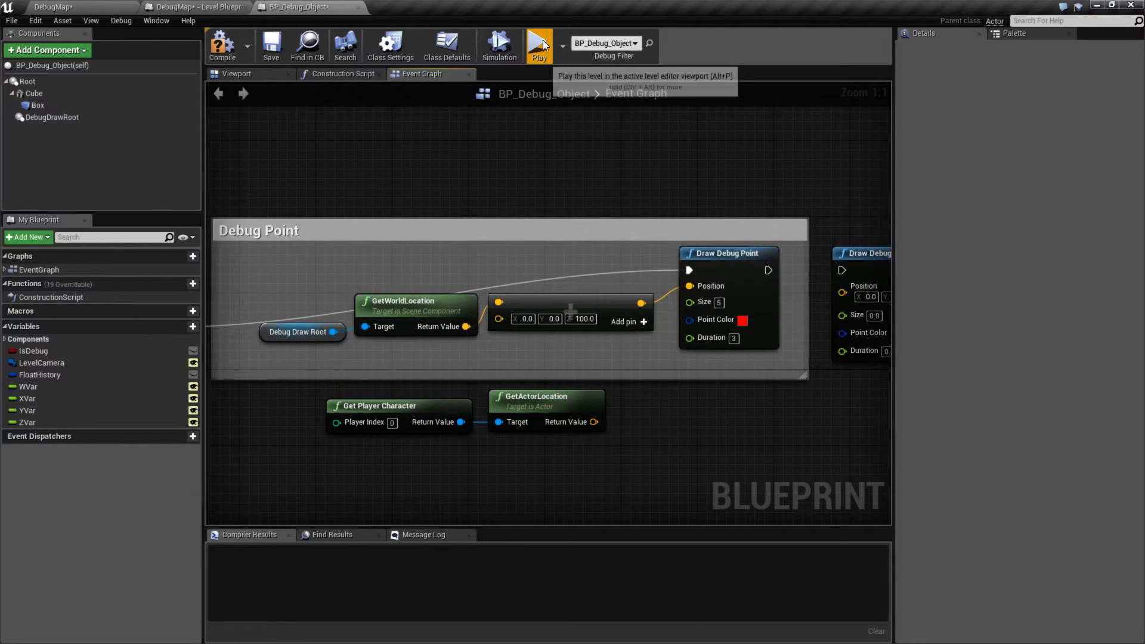
pyautogui.click(539, 44)
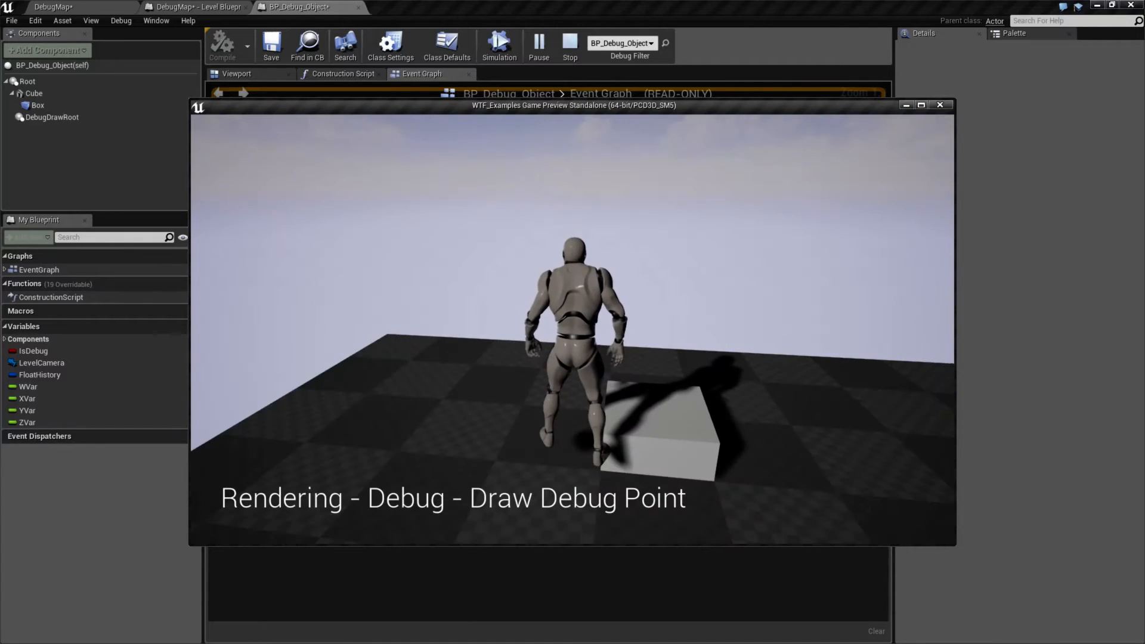
pyautogui.click(569, 46)
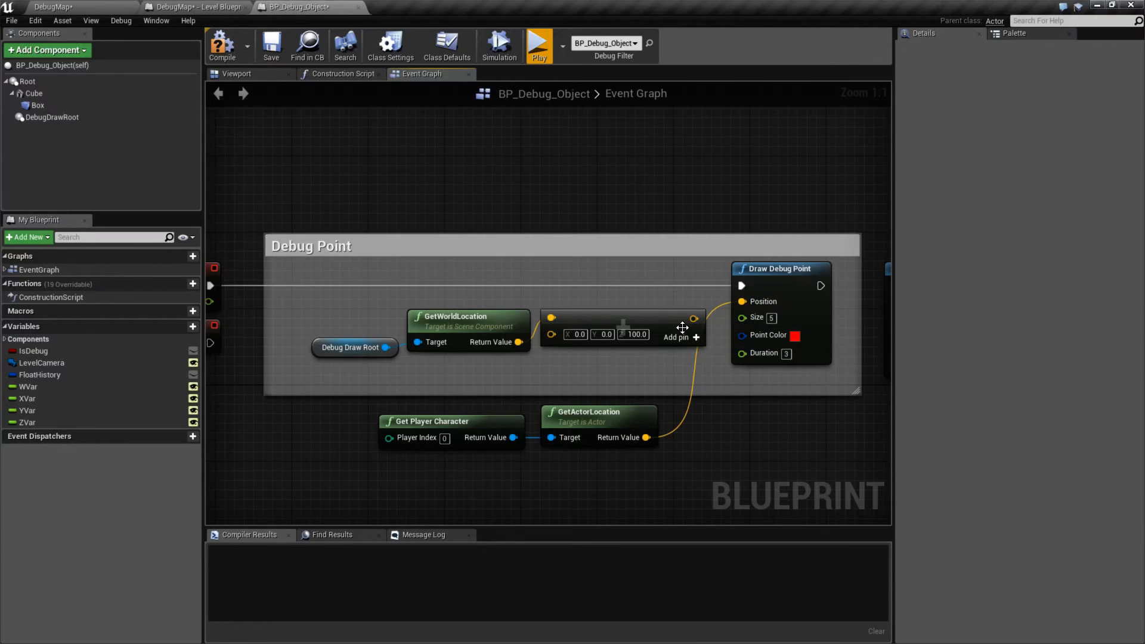
pyautogui.moveTo(568, 411)
pyautogui.write('2')
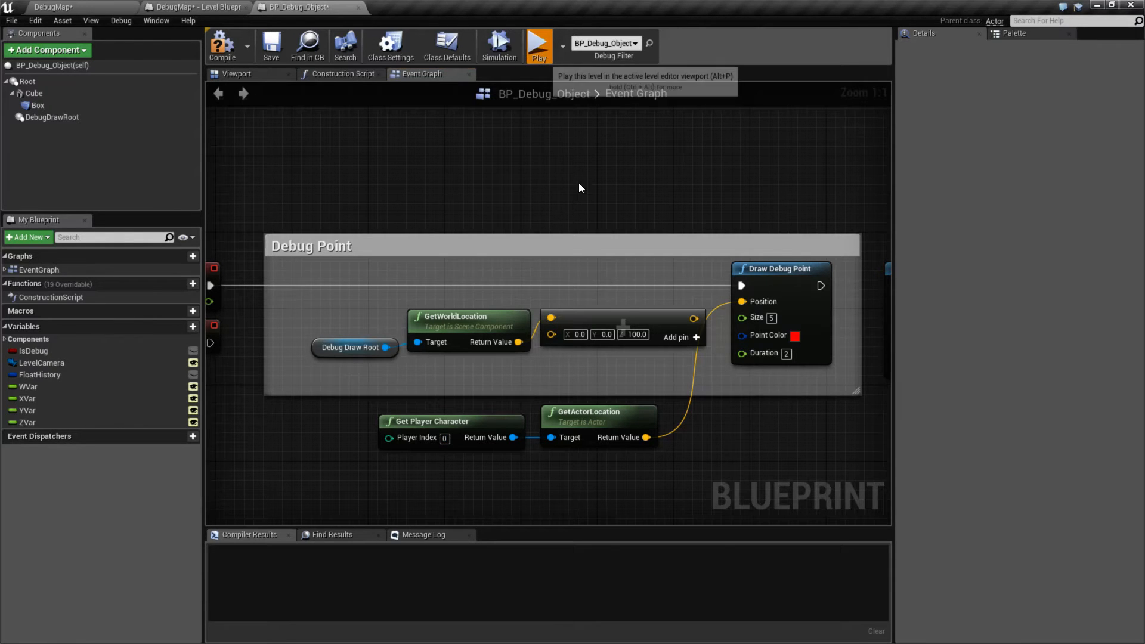
# Play the level to test the debug point fed by Get Actor Location with duration 2
pyautogui.click(538, 44)
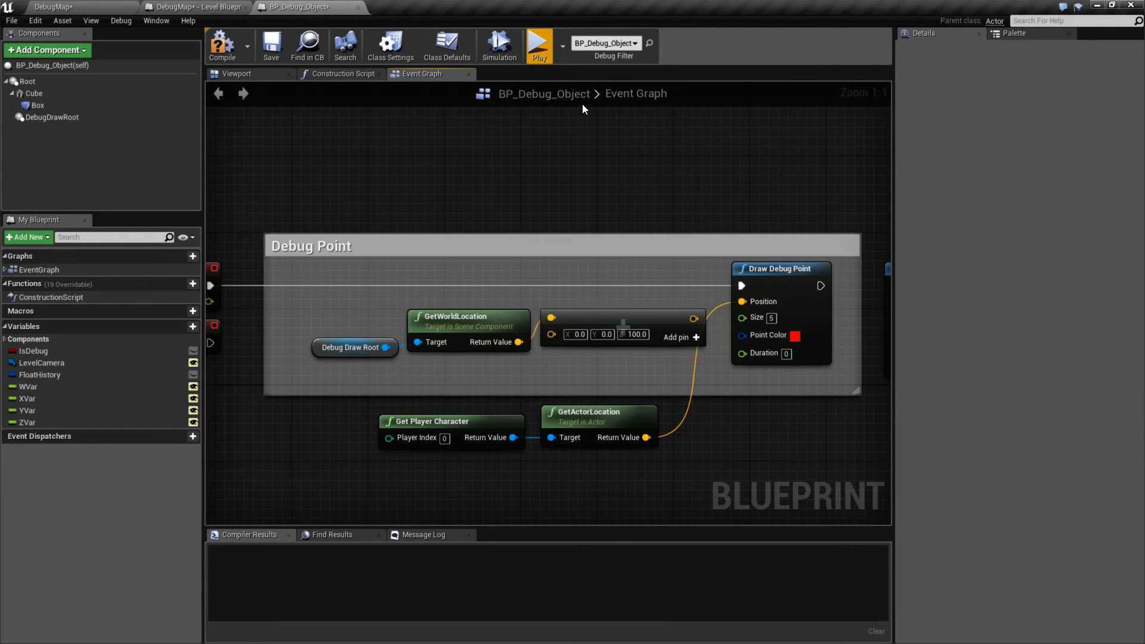
# Set the red Draw Debug Point duration to 15 and commit it
pyautogui.click(538, 44)
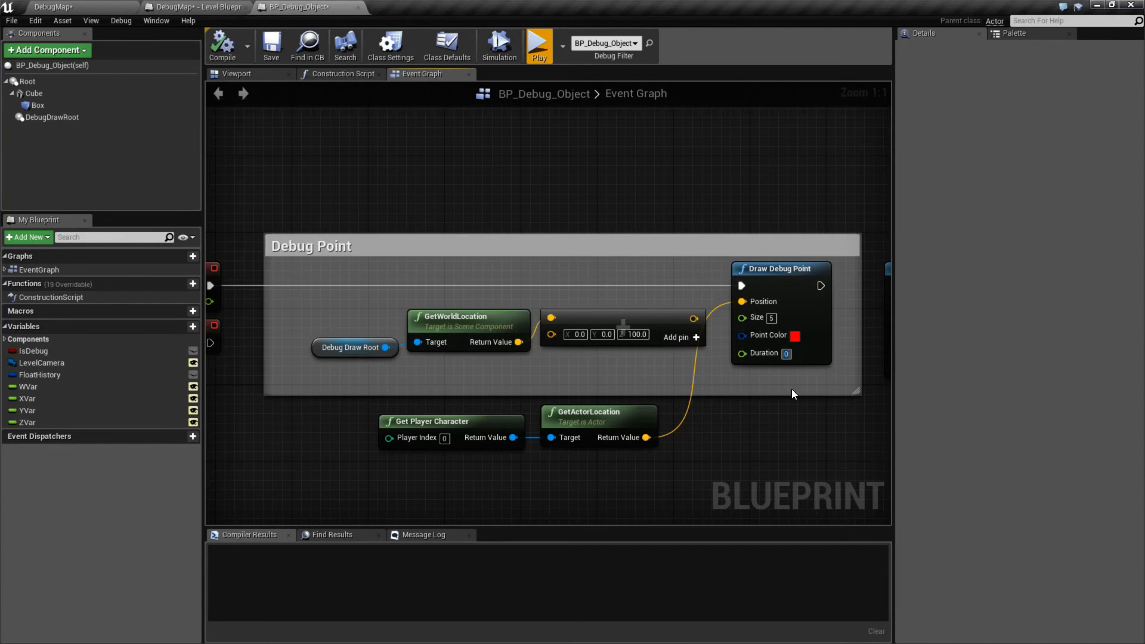
pyautogui.click(538, 44)
pyautogui.write('15')
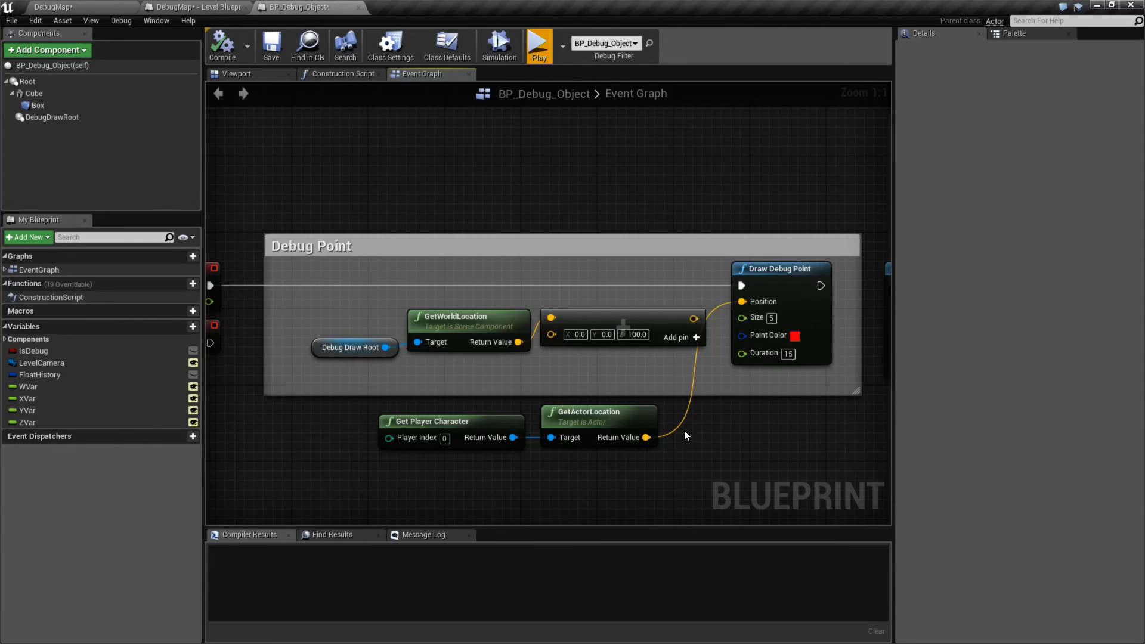
pyautogui.click(538, 44)
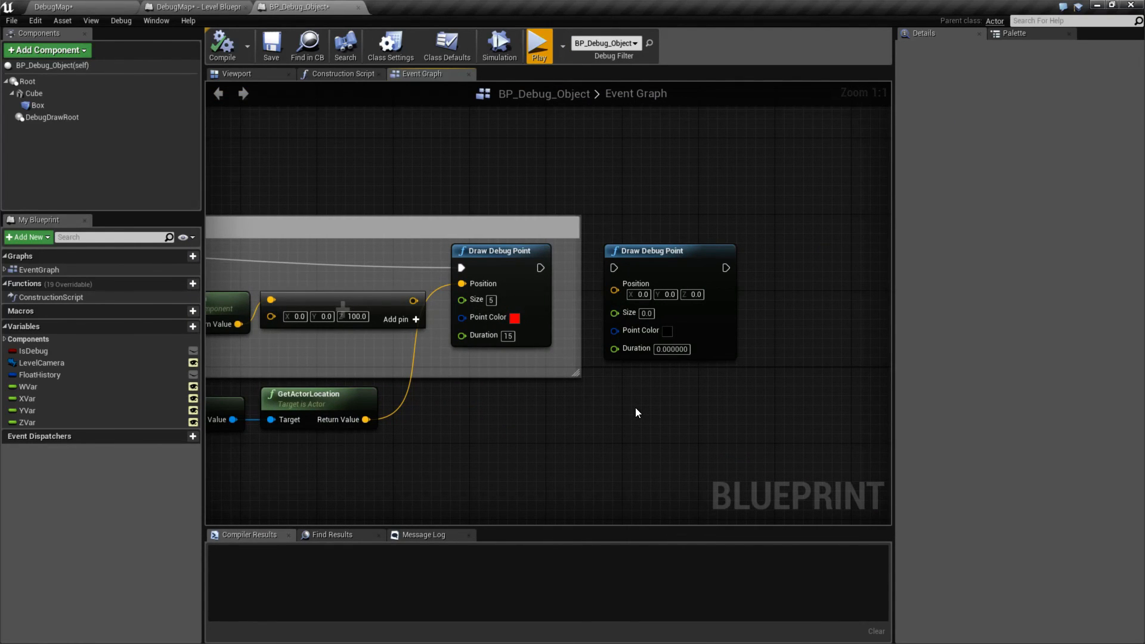
pyautogui.moveTo(644, 295)
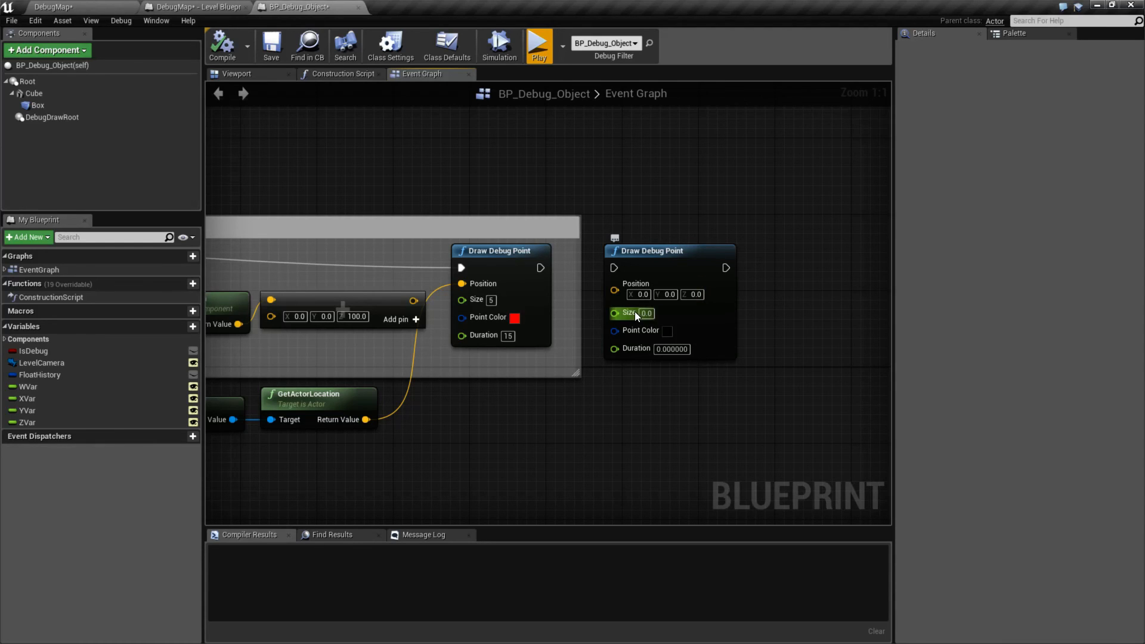
pyautogui.moveTo(640, 330)
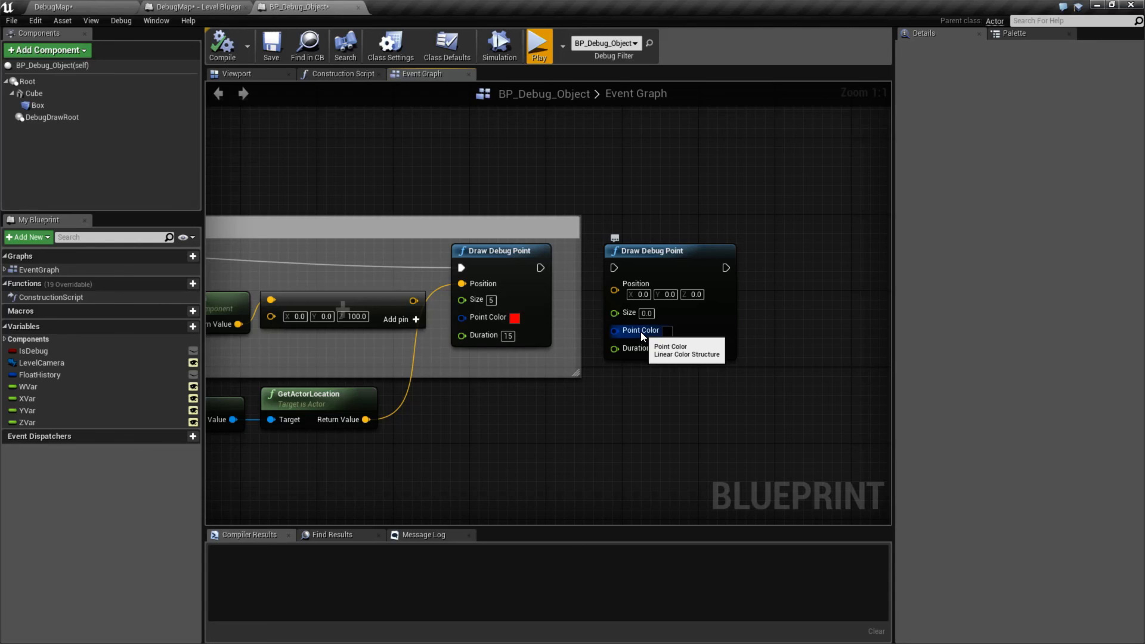